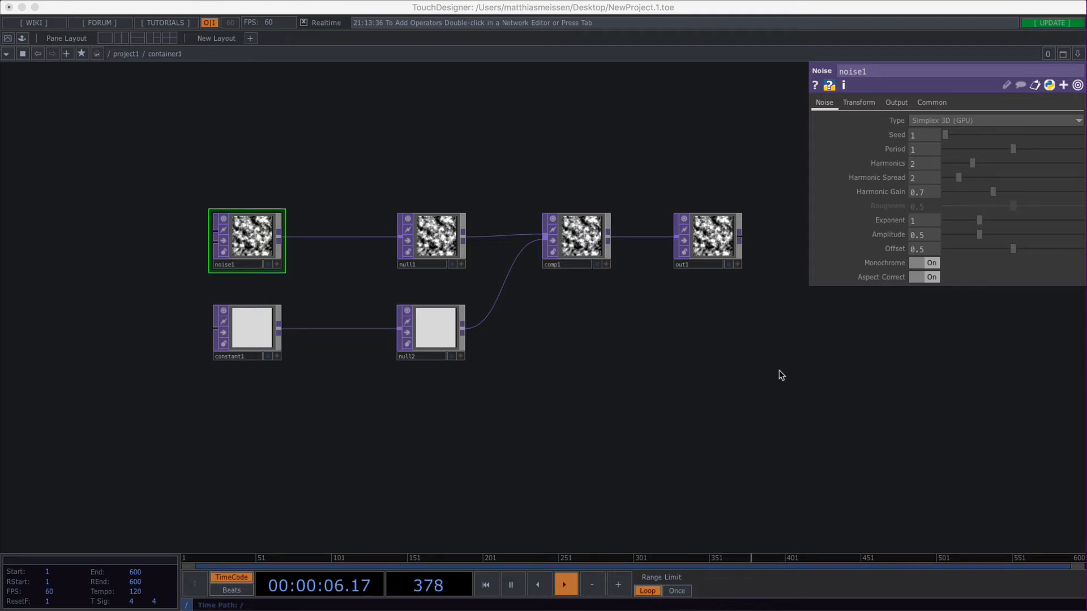
{"action": "mouse_move", "coordinate": [167, 67]}
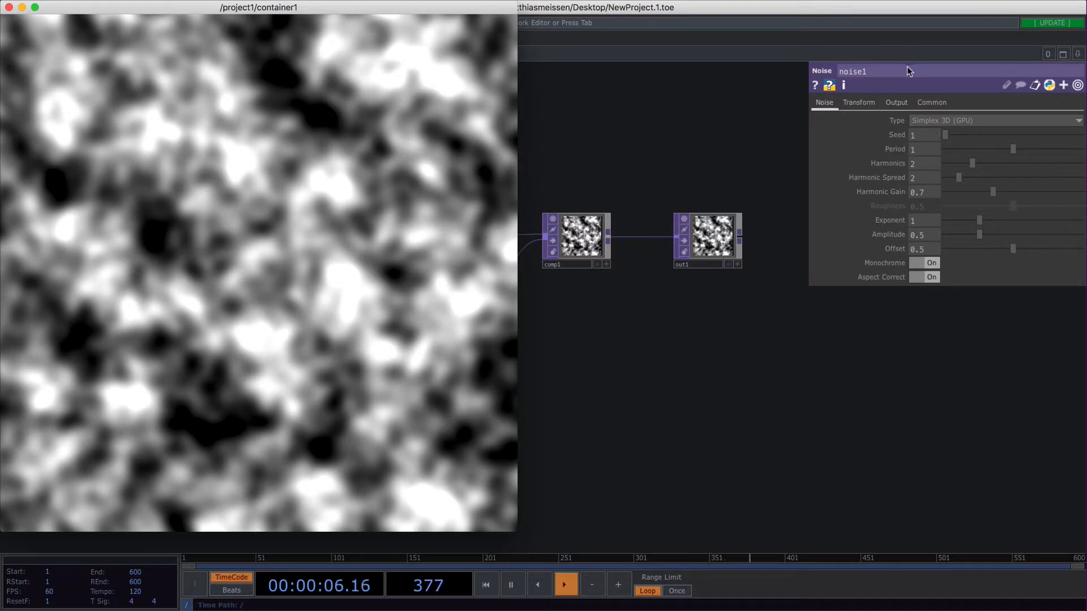
{"action": "left_click", "coordinate": [994, 120]}
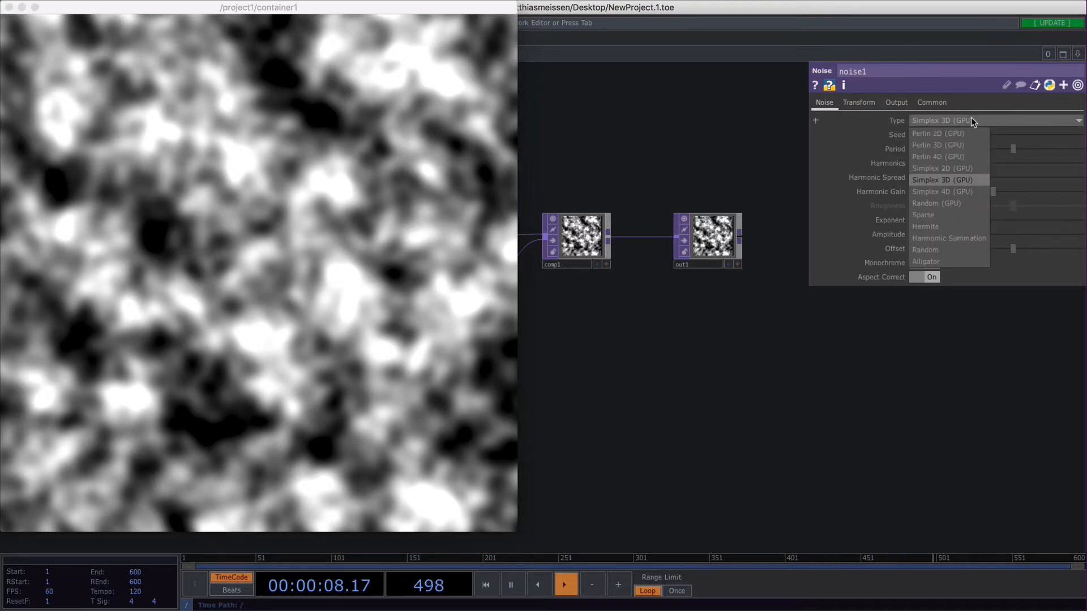
{"action": "mouse_move", "coordinate": [948, 145]}
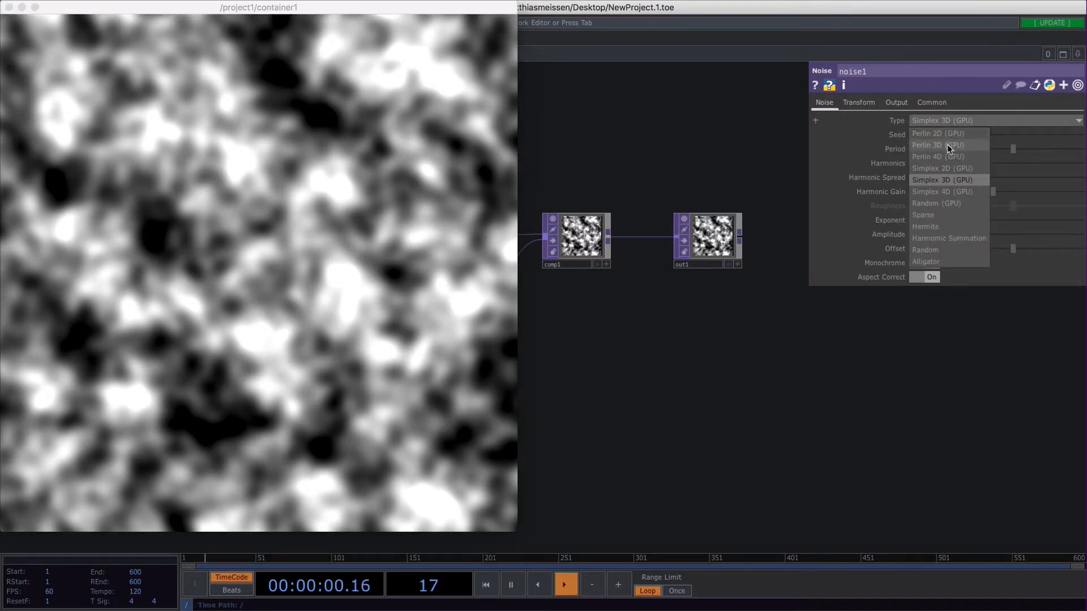
{"action": "mouse_move", "coordinate": [942, 238]}
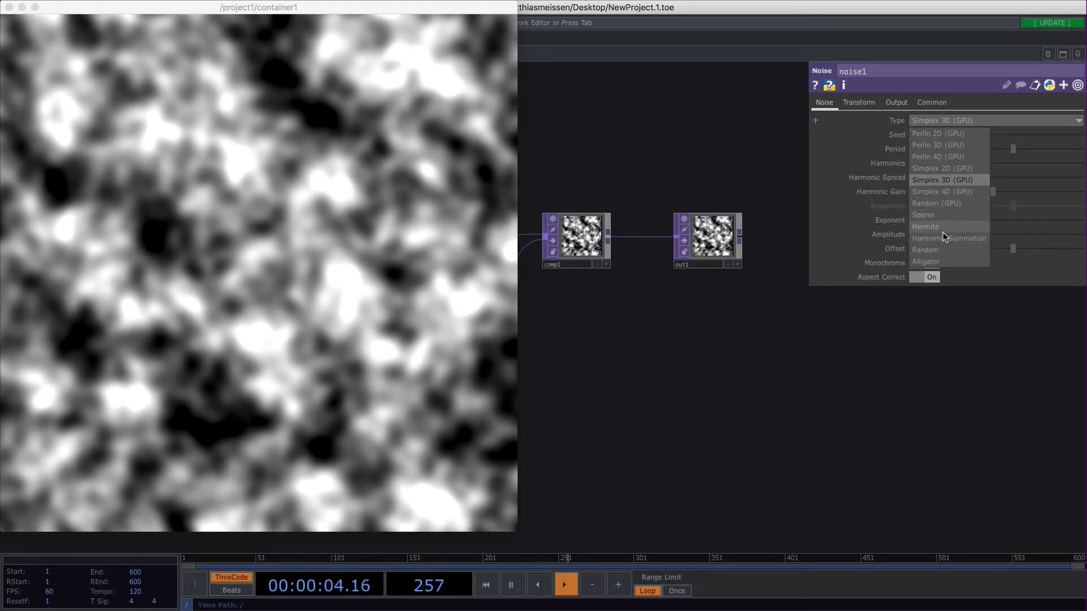
{"action": "mouse_move", "coordinate": [949, 179]}
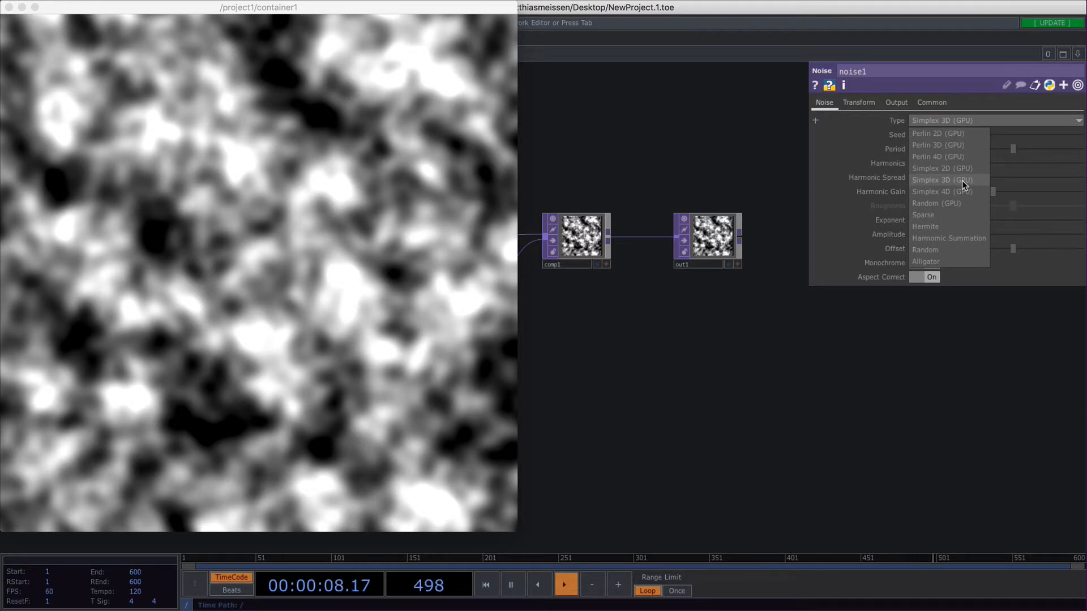
{"action": "left_click", "coordinate": [963, 180]}
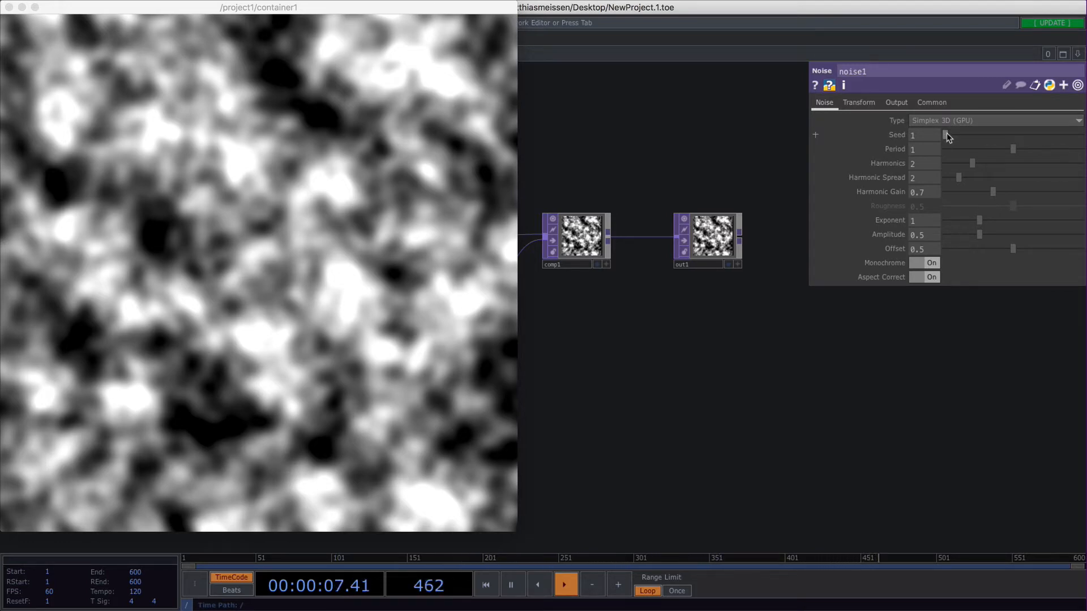
{"action": "left_click", "coordinate": [922, 135]}
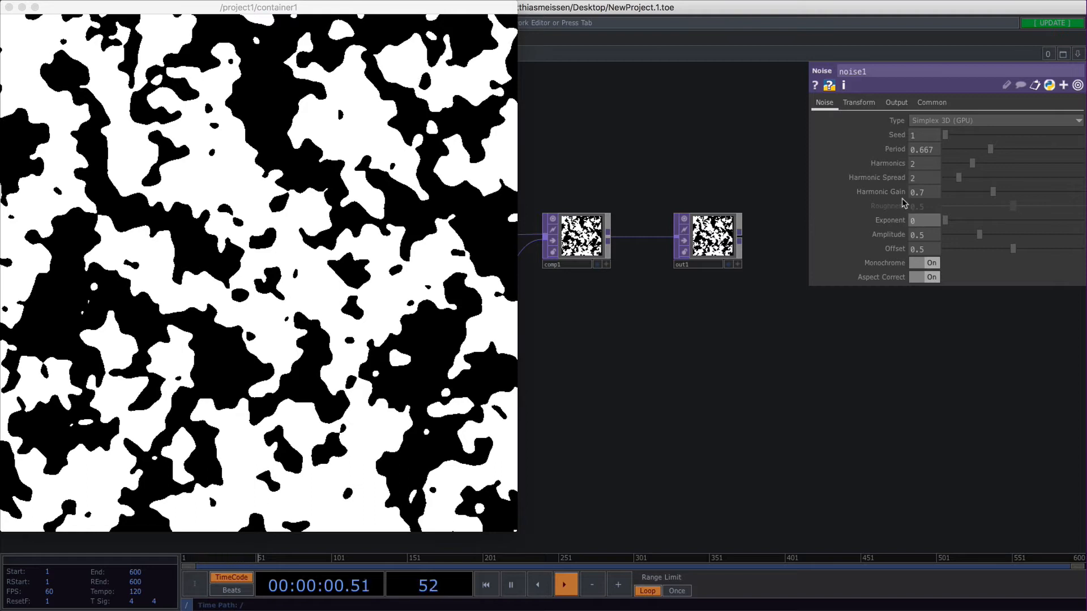
{"action": "mouse_move", "coordinate": [889, 166]}
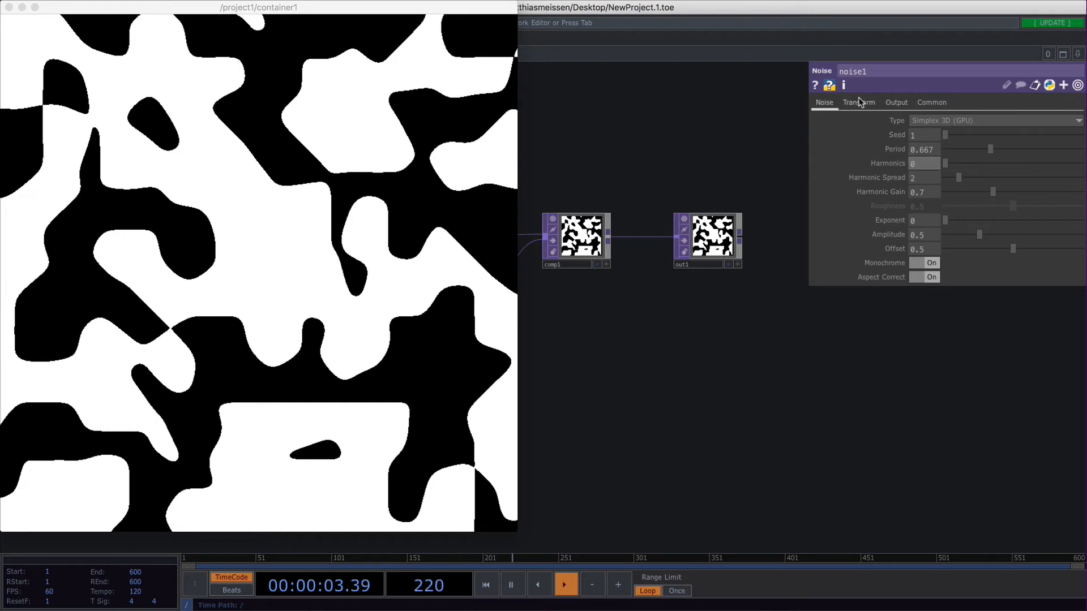
On the Transform page, set the noise's Translate z to 2 for a new blob arrangement.
{"action": "left_click", "coordinate": [858, 102]}
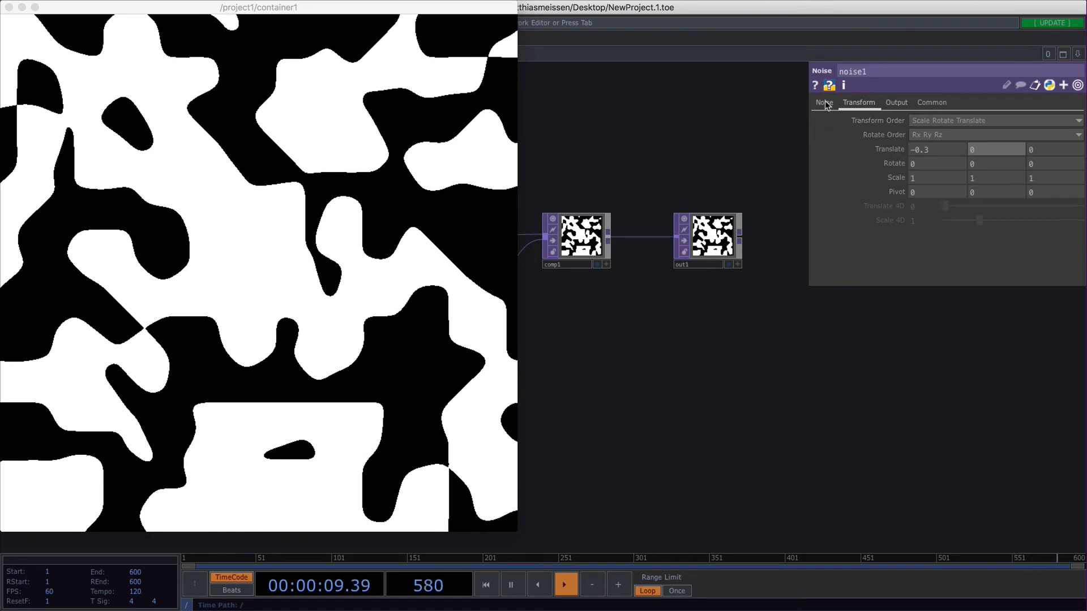
{"action": "left_click", "coordinate": [824, 101]}
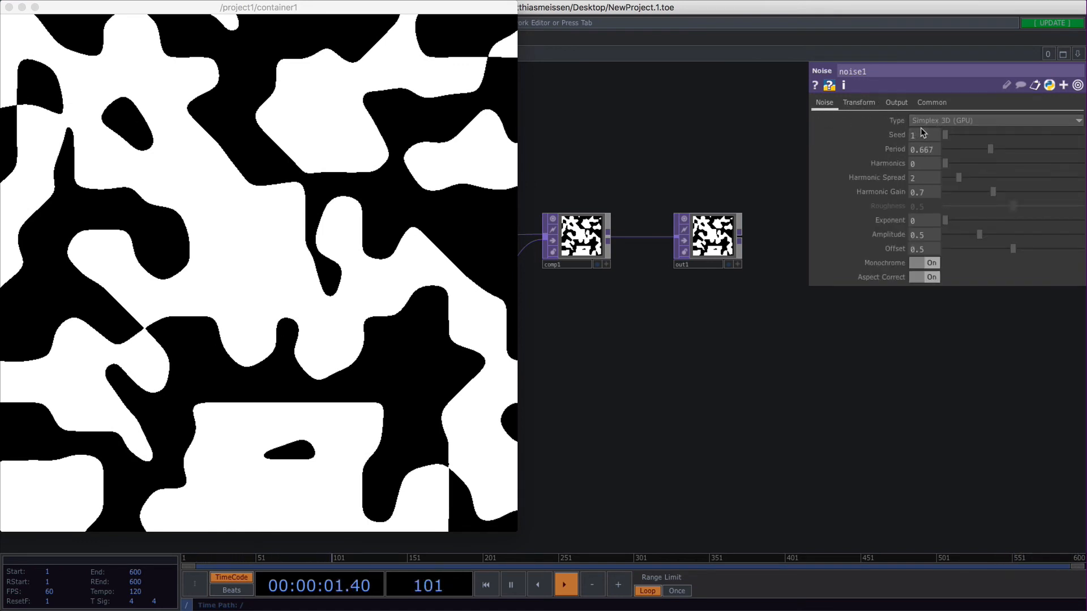
{"action": "left_click", "coordinate": [858, 102]}
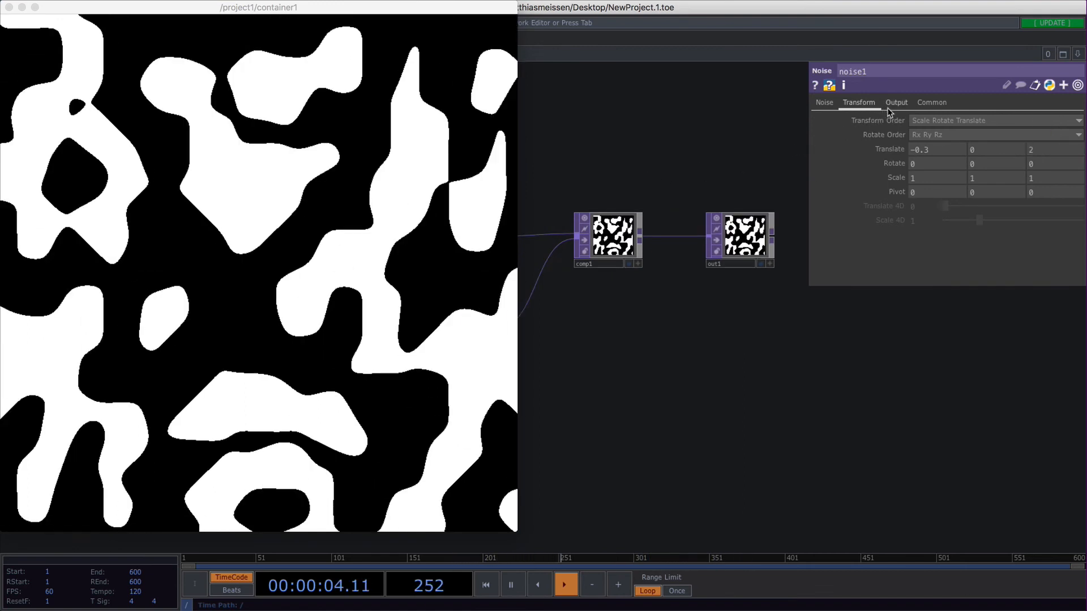
Set the noise's Output Alpha to Noise so white blobs composite over the gray constant.
{"action": "left_click", "coordinate": [896, 102]}
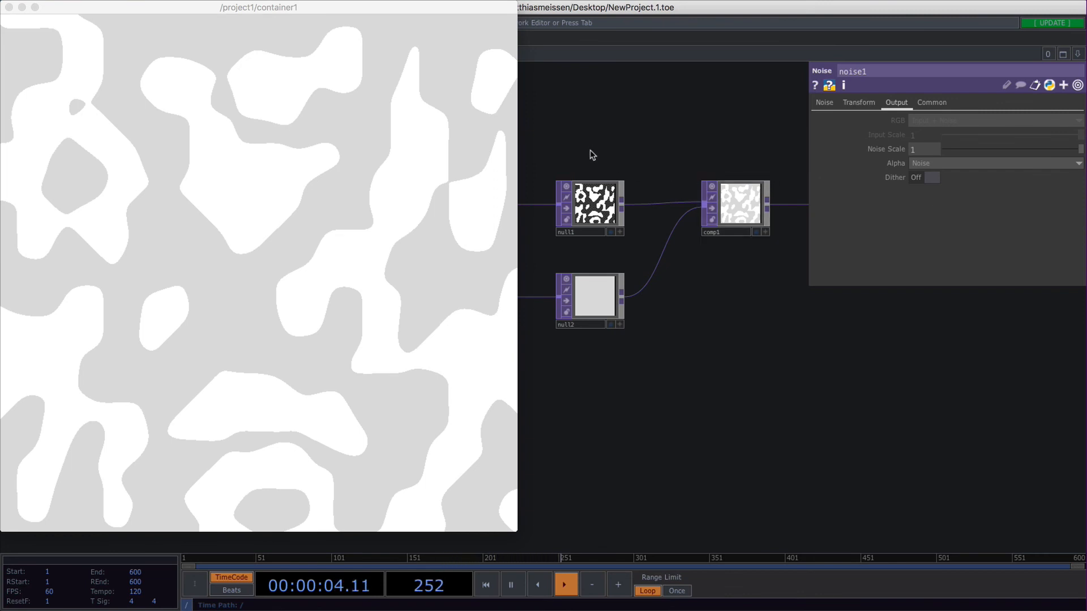
{"action": "mouse_move", "coordinate": [638, 214]}
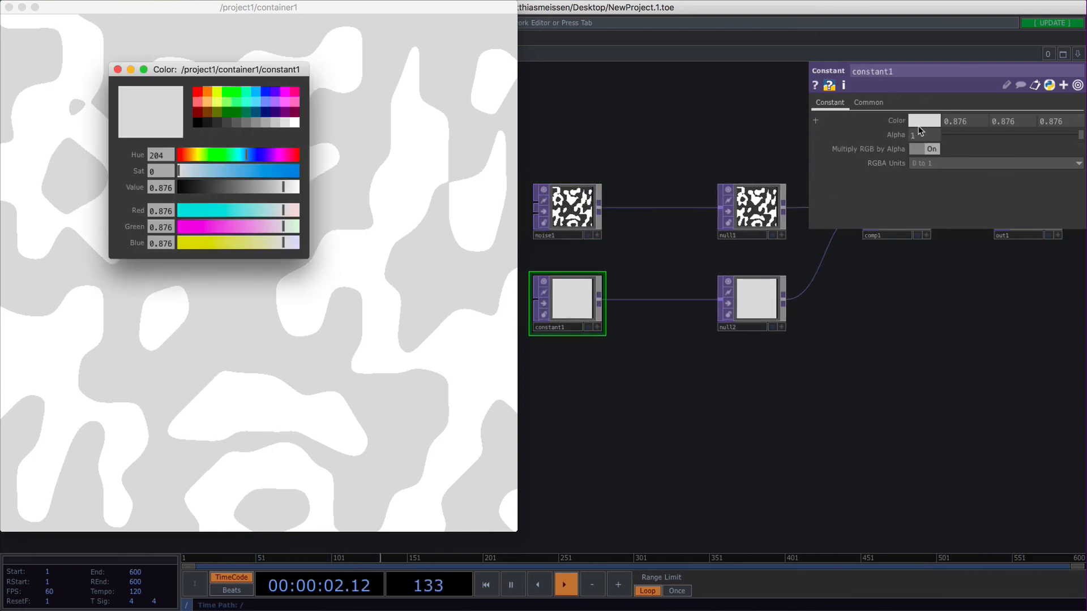
Lower the constant's colour Value to about 0.778 for a medium-gray background, then reselect noise1.
{"action": "left_click_drag", "start_coordinate": [283, 188], "coordinate": [270, 187]}
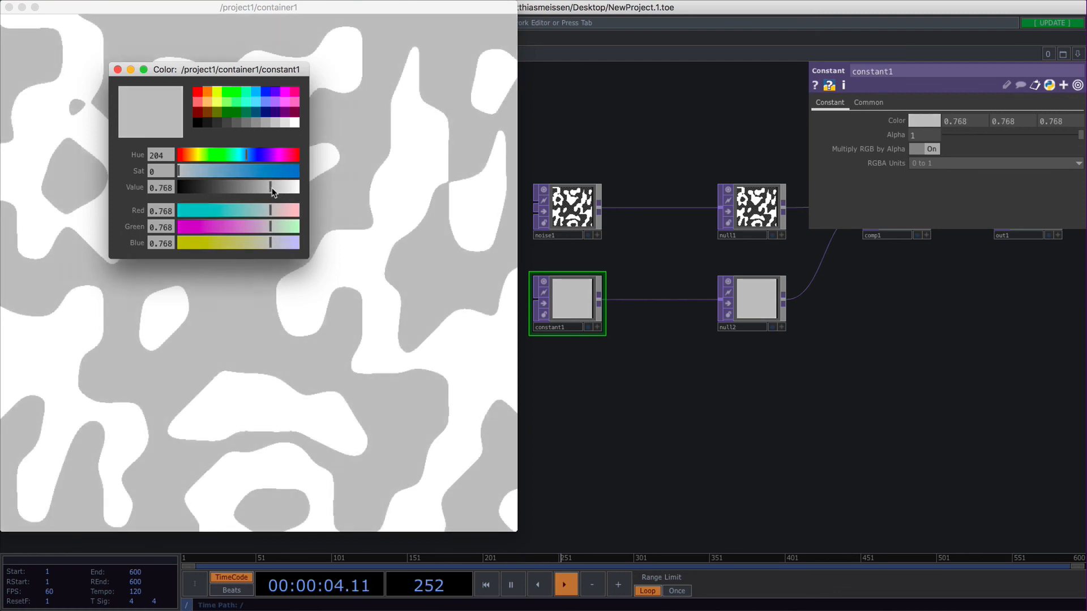
{"action": "left_click", "coordinate": [118, 69]}
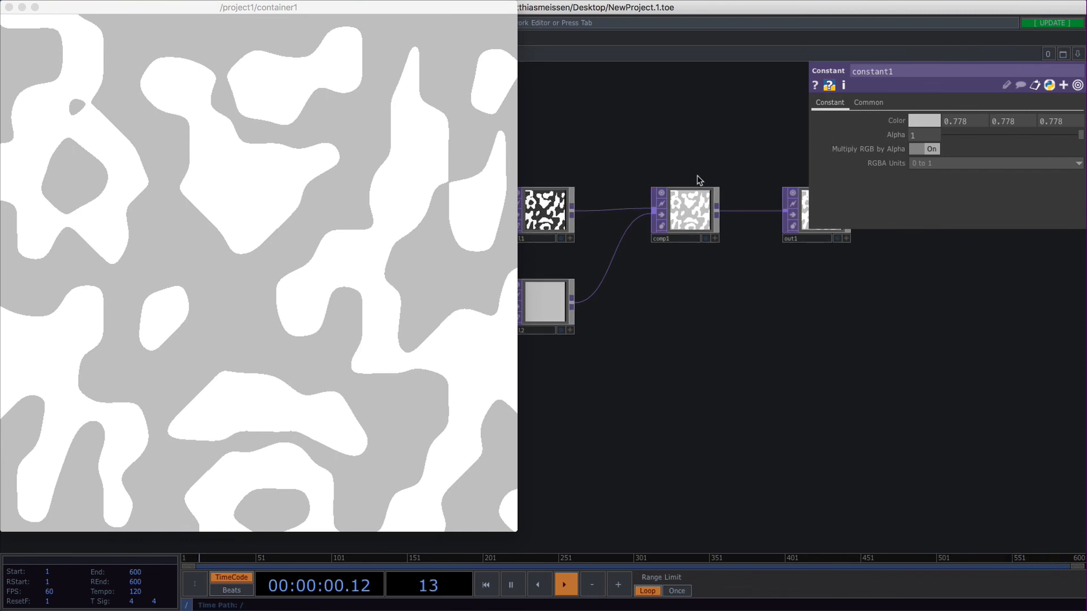
{"action": "left_click", "coordinate": [565, 215]}
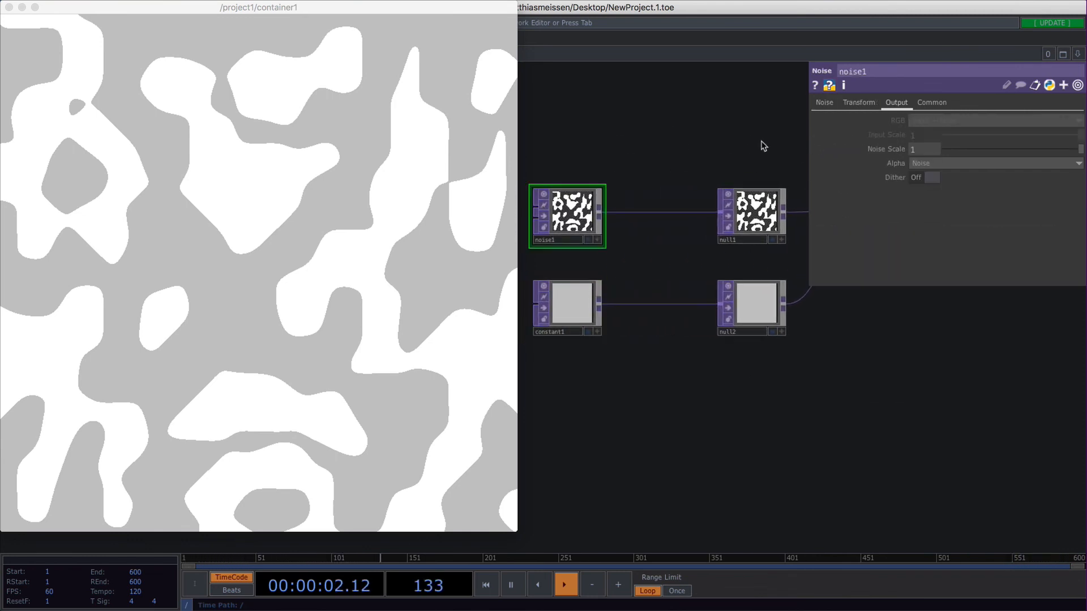
{"action": "left_click", "coordinate": [823, 102]}
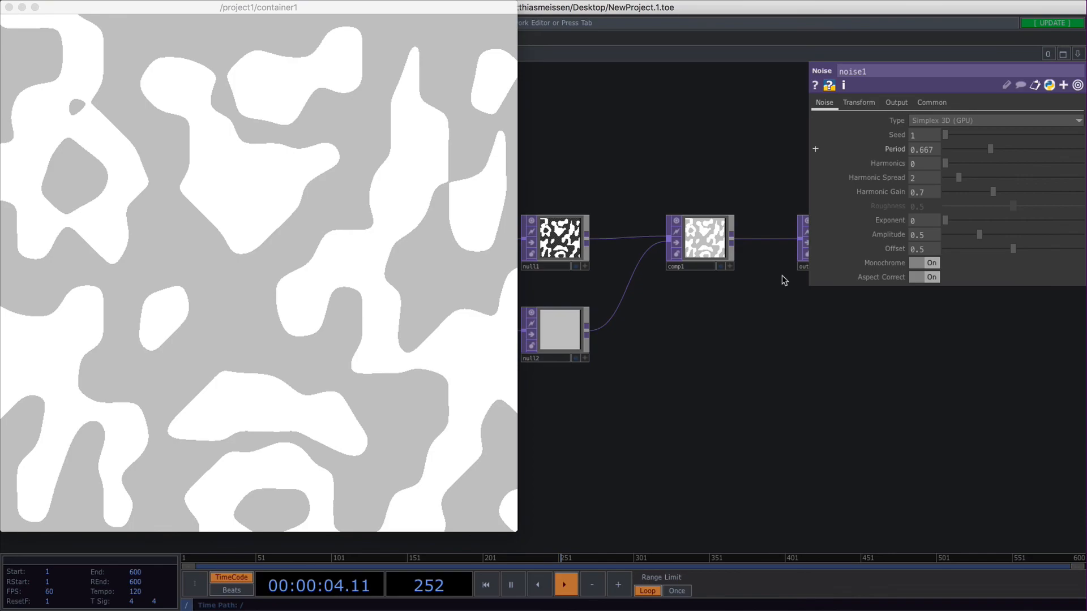